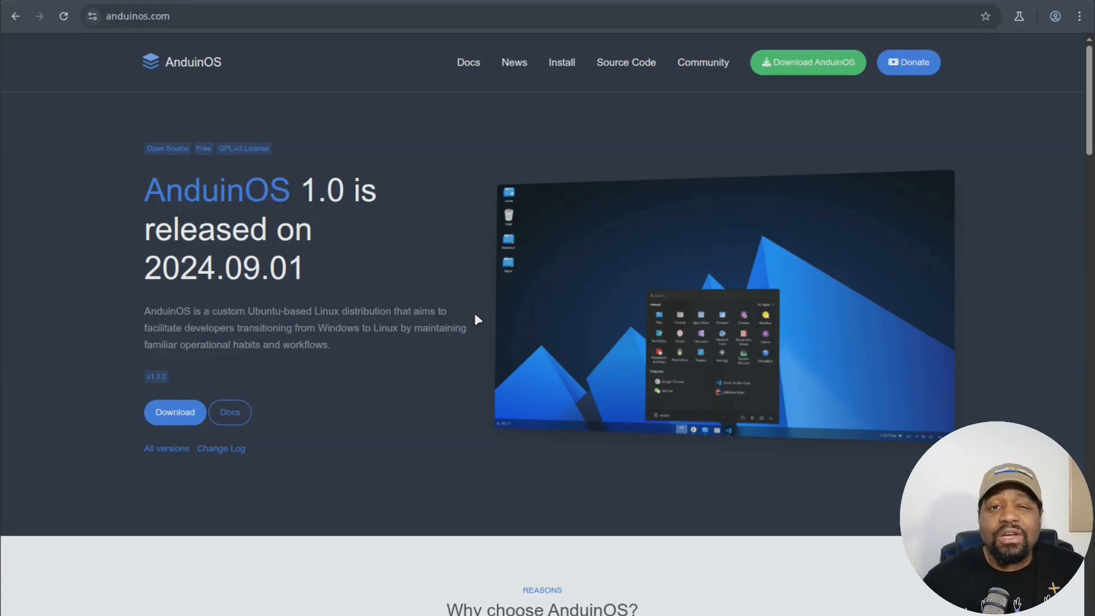
{"action": "mouse_move", "coordinate": [480, 301]}
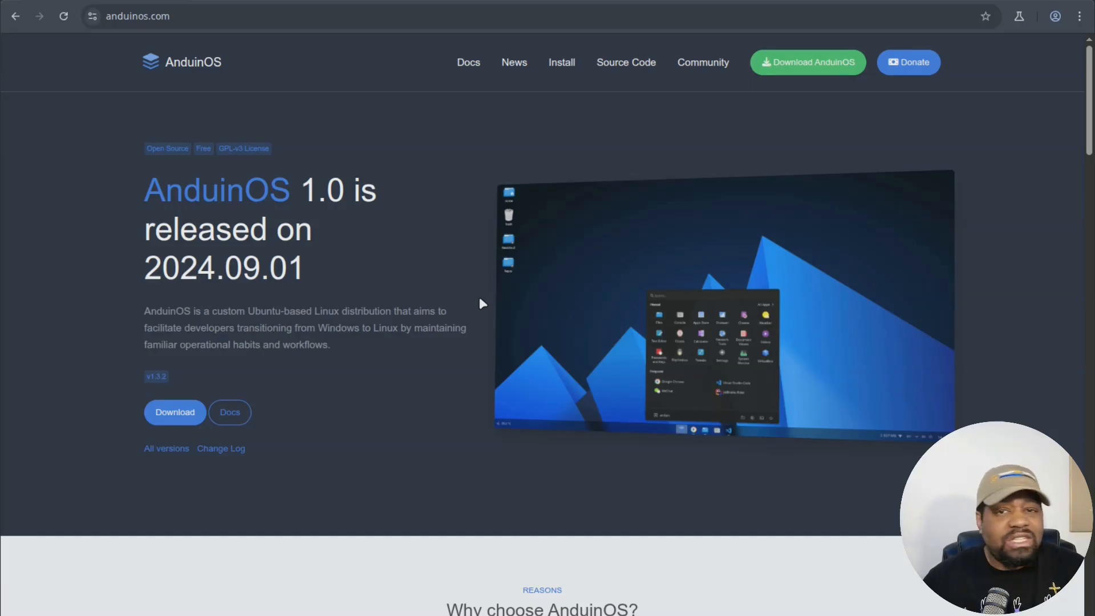
{"action": "mouse_move", "coordinate": [487, 304]}
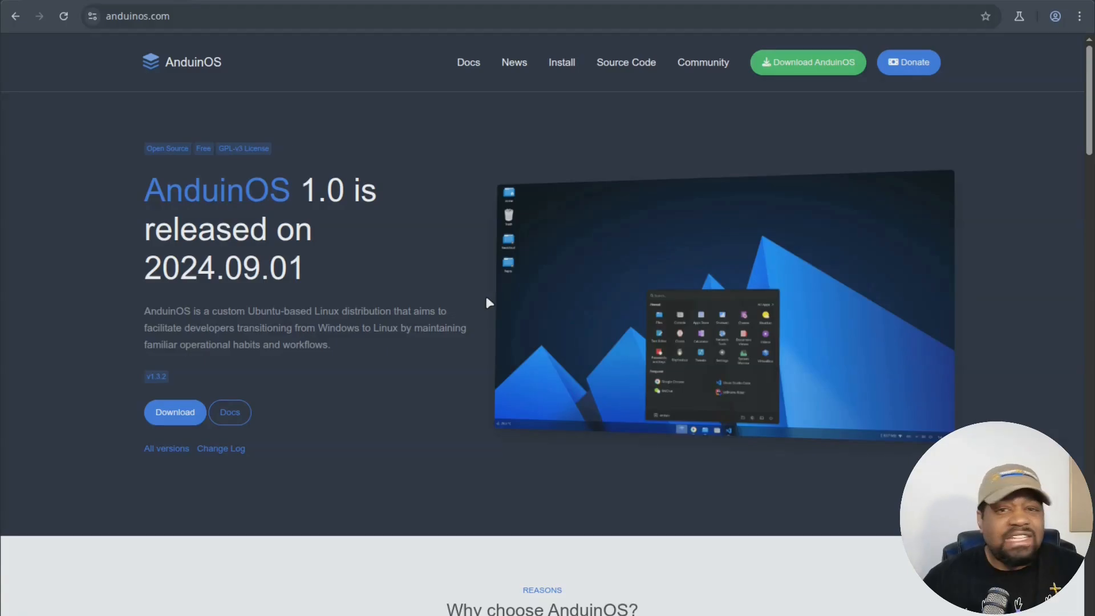